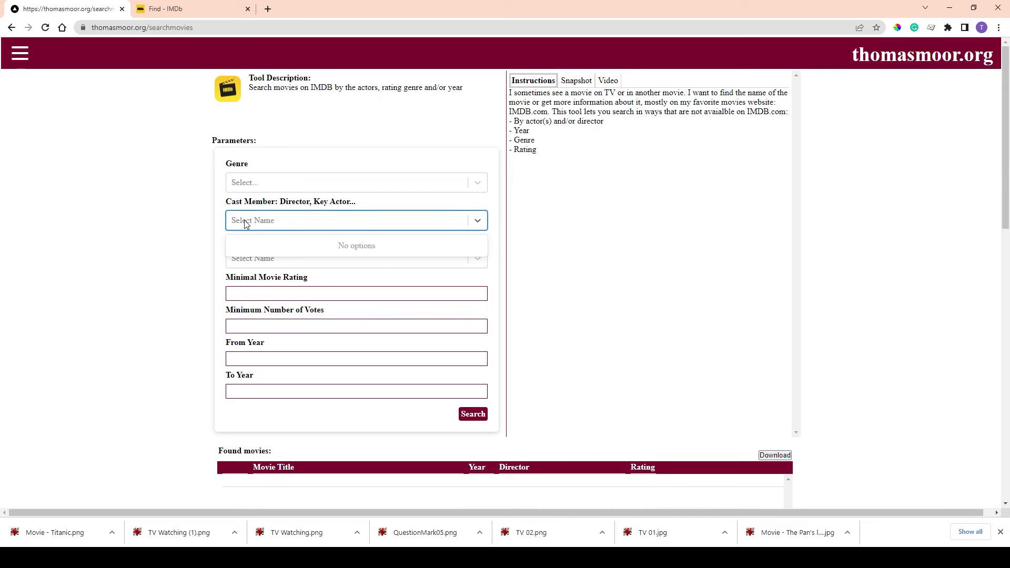
# - Set the two cast-member filters to Tom Hanks and Meg Ryan
pyautogui.write('tom')
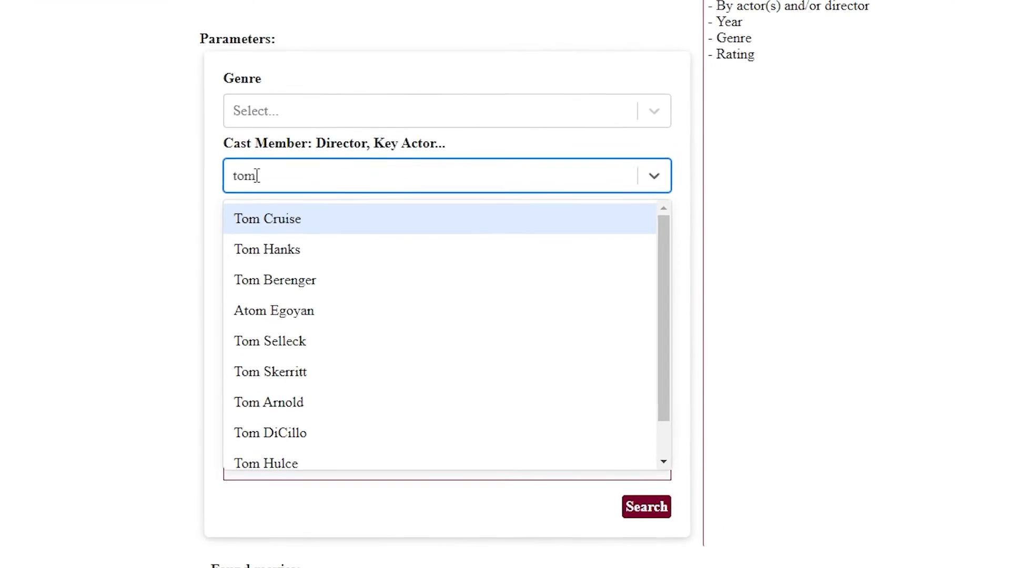
pyautogui.write('han')
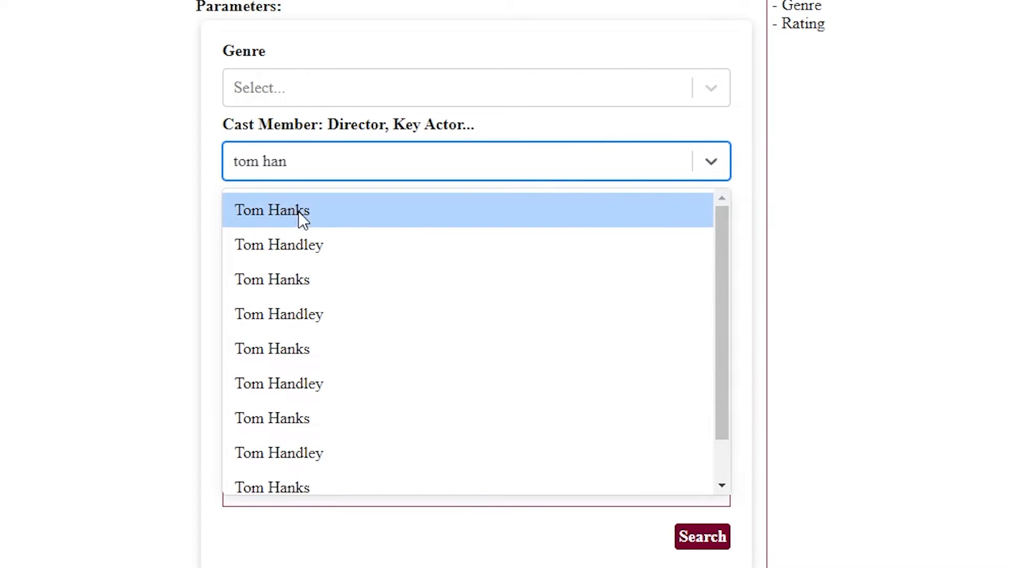
pyautogui.click(272, 210)
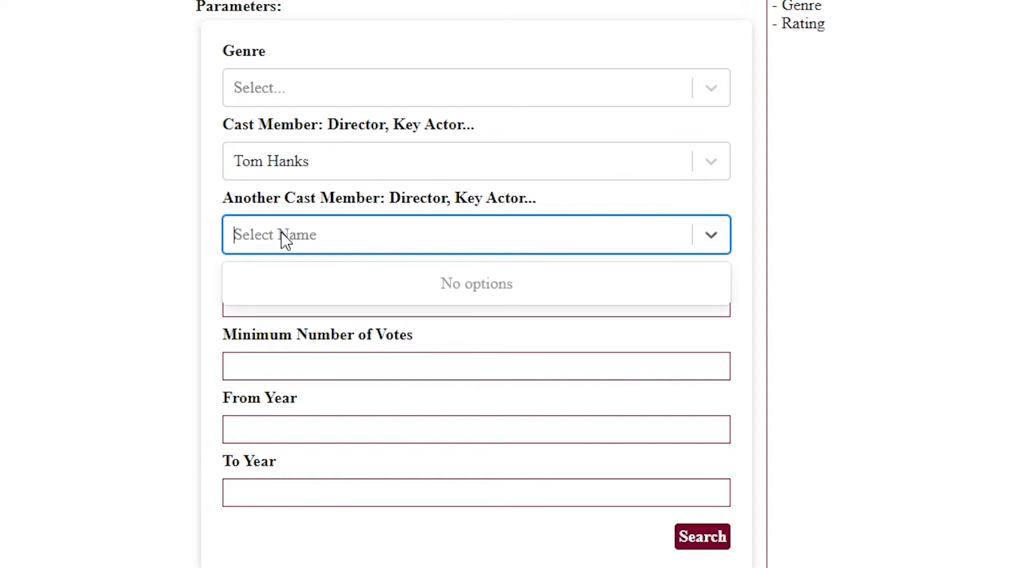
pyautogui.write('meg r')
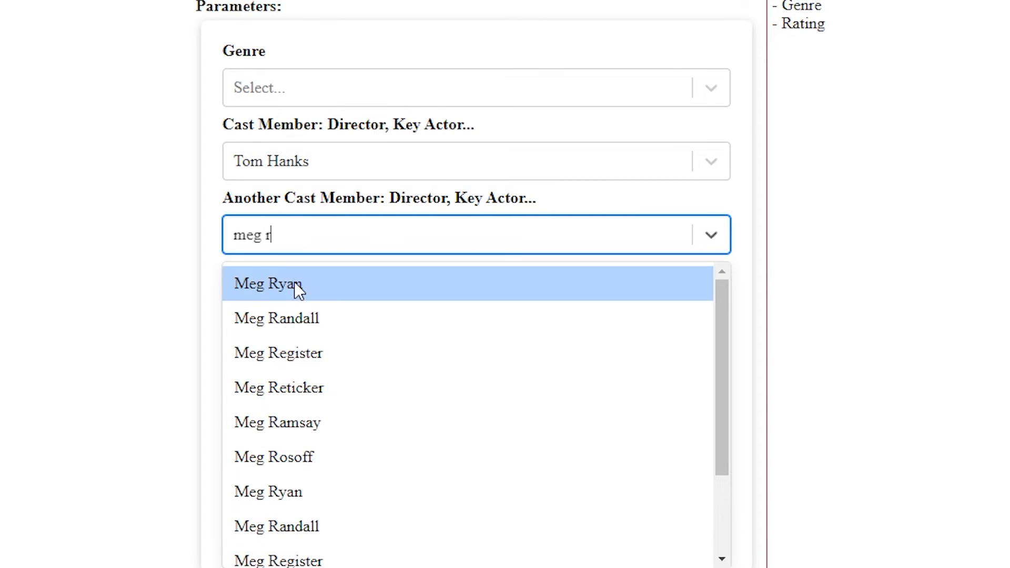
pyautogui.click(268, 284)
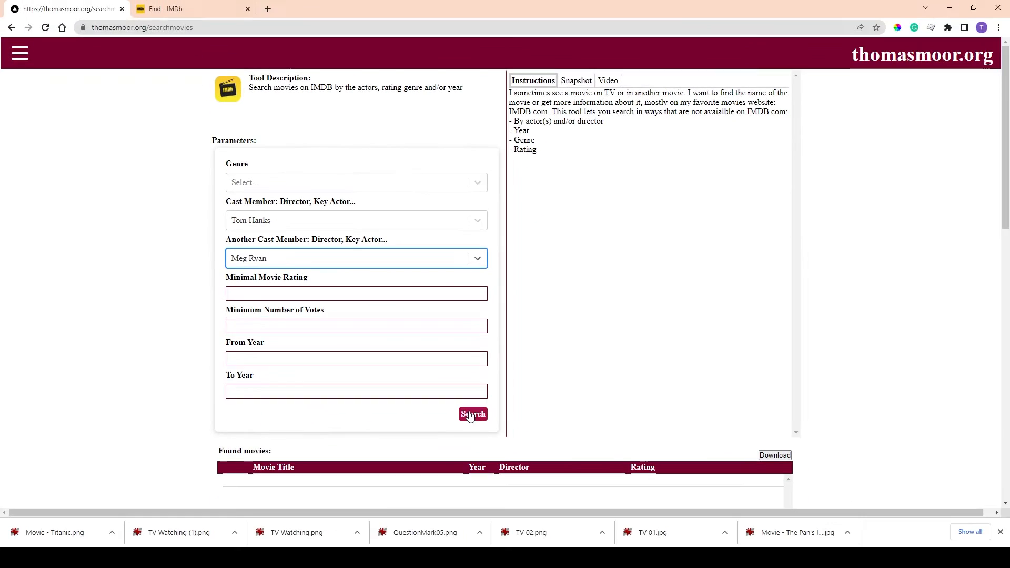
# - Search for their shared movies and open Sleepless in Seattle on IMDb
pyautogui.click(472, 415)
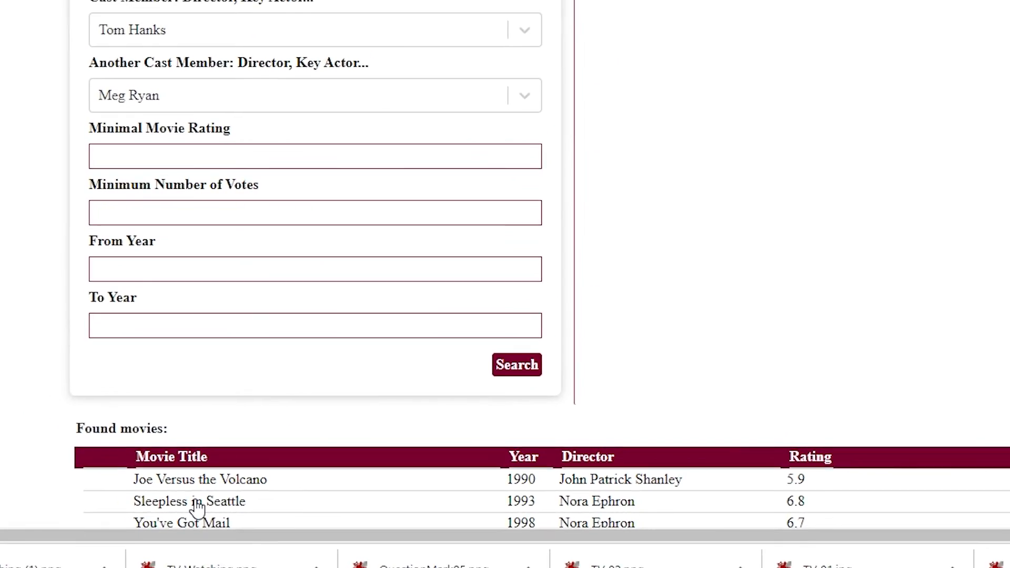
pyautogui.click(189, 501)
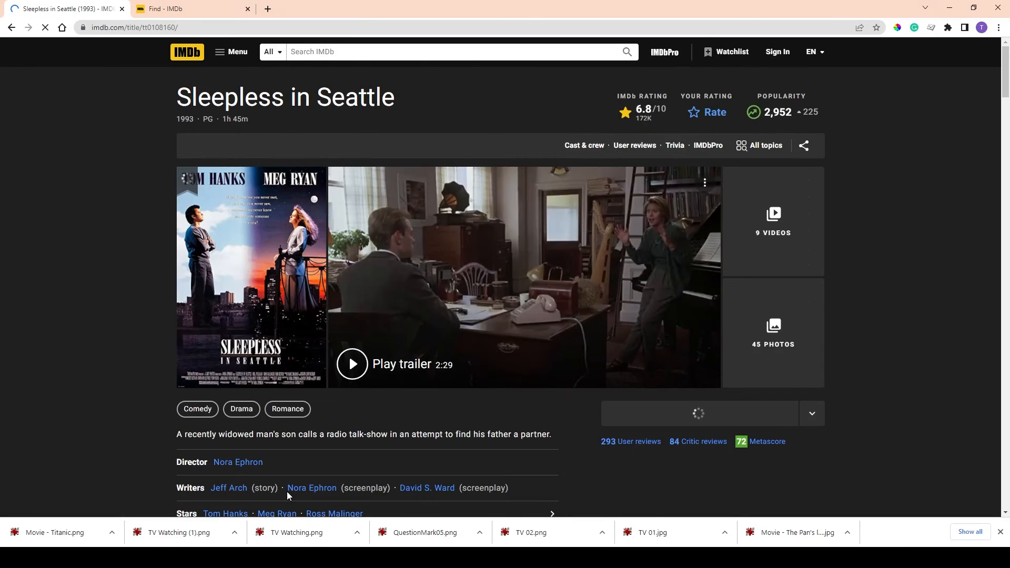